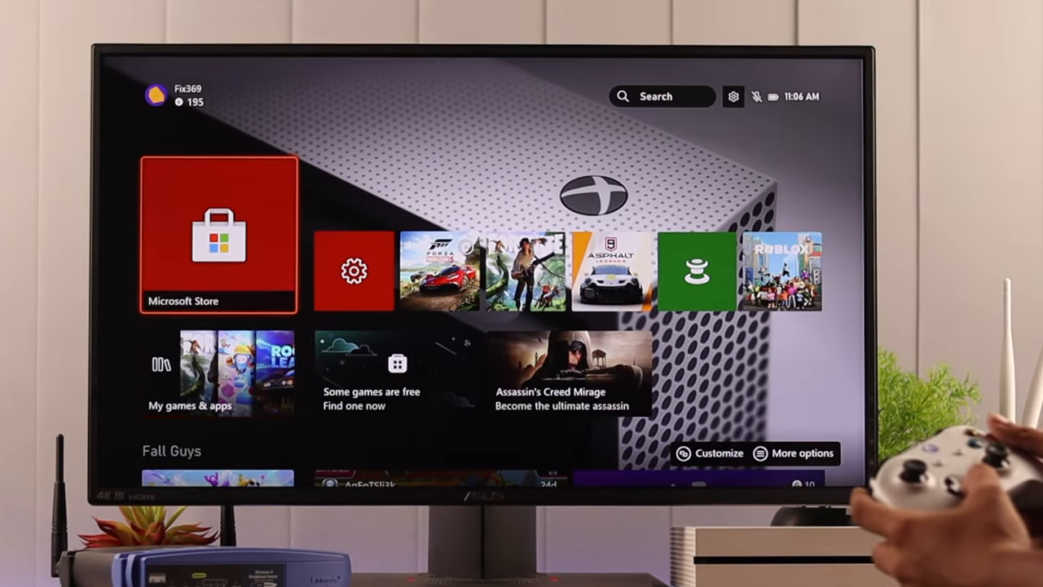
- Enter the console Settings from the Home screen, landing on the General page
{"action": "left_click", "coordinate": [352, 269]}
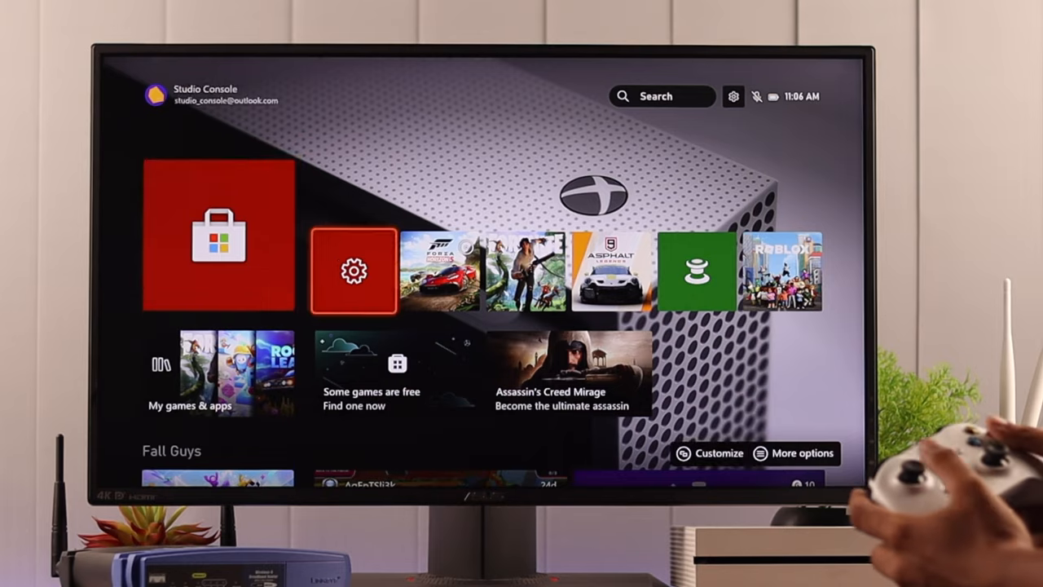
{"action": "left_click", "coordinate": [352, 269]}
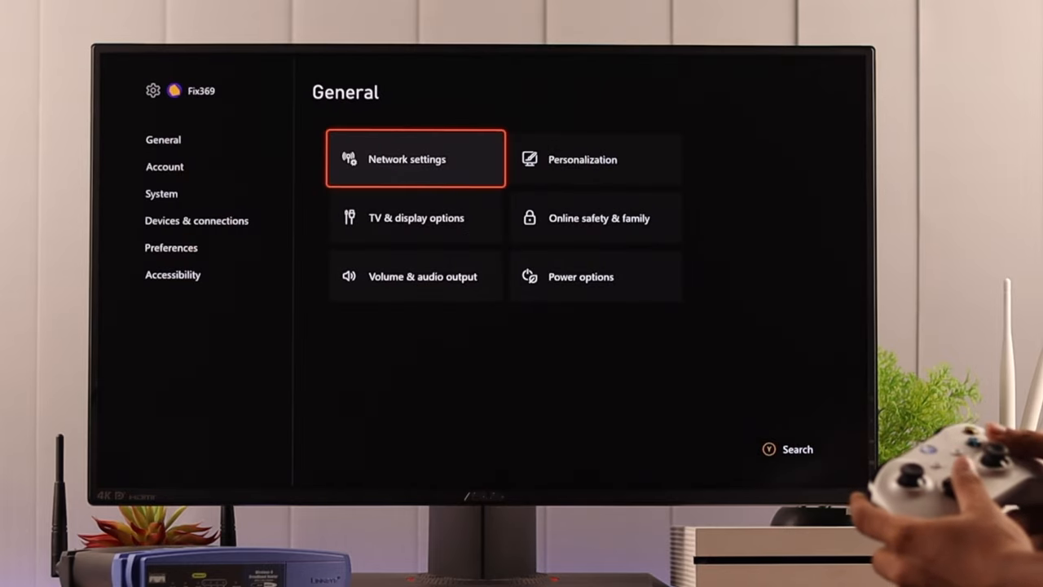
- Show Network settings with the wired connection status and begin a connection test
{"action": "left_click", "coordinate": [416, 159]}
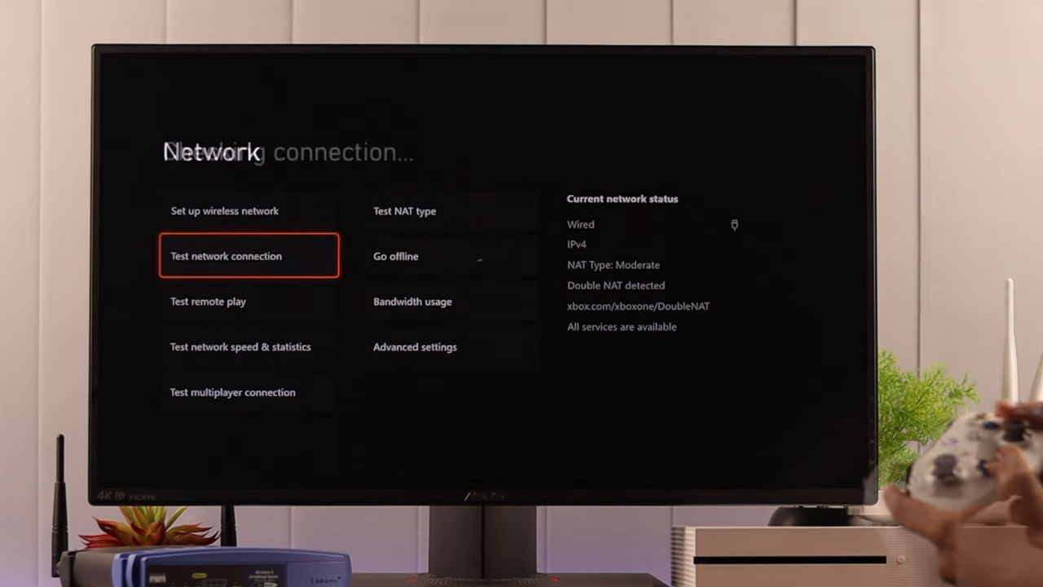
- Continue past the finished connection test back to the Network page reporting double NAT
{"action": "left_click", "coordinate": [248, 254]}
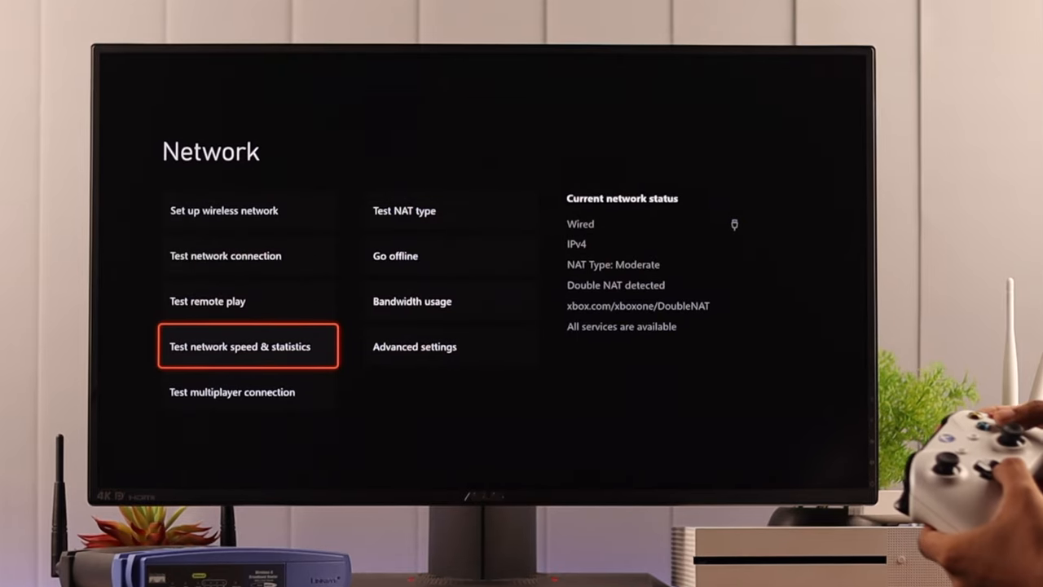
- Run Test network speed & statistics to display download, upload, latency and packet loss
{"action": "left_click", "coordinate": [248, 345]}
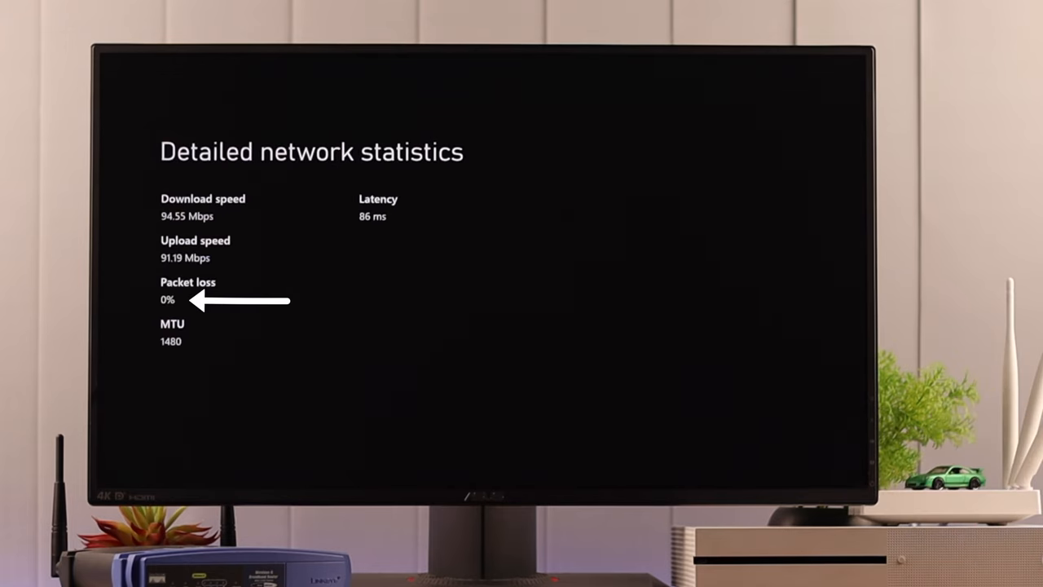